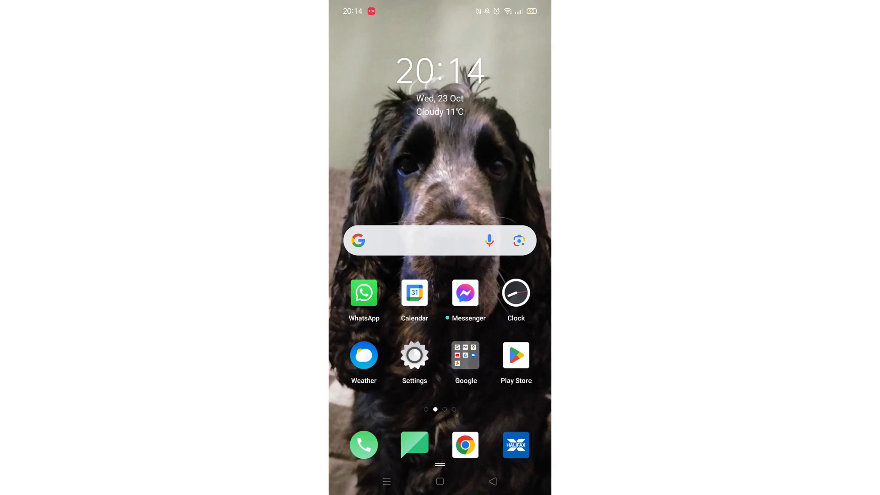
# Launch the Google Play Store from the home screen
pyautogui.click(515, 355)
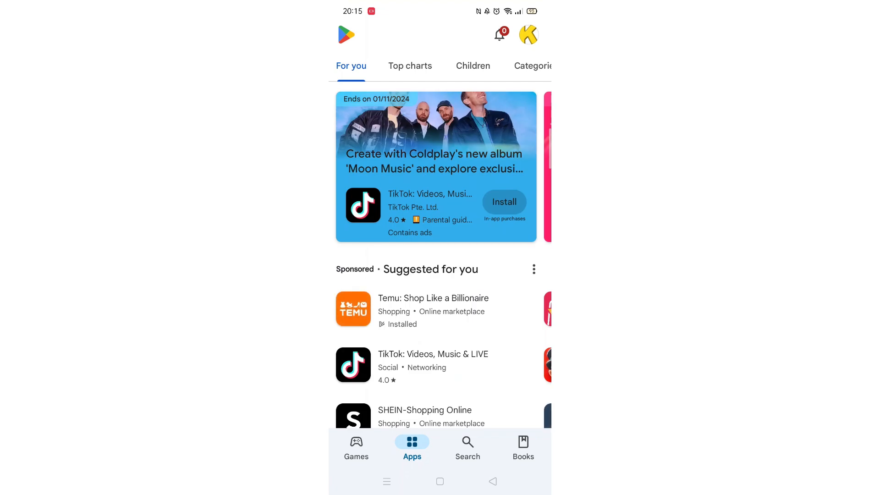
# Search the Play Store for 'whats' to bring up WhatsApp suggestions
pyautogui.click(467, 446)
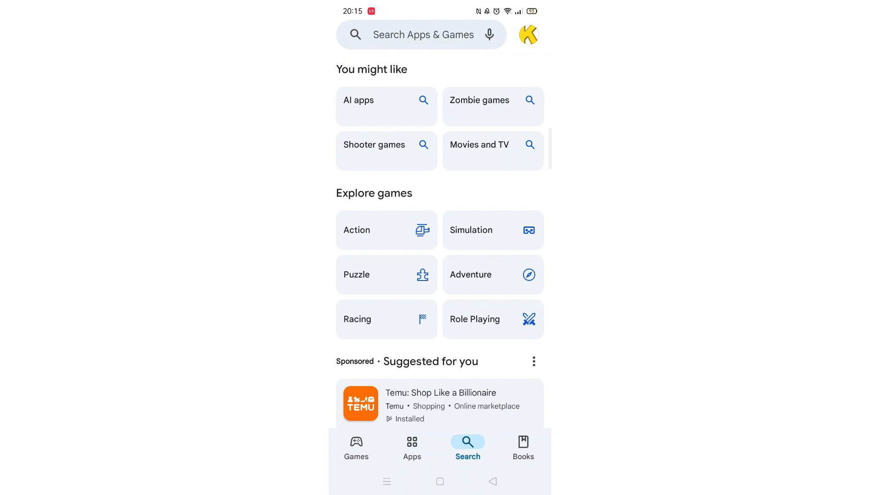
pyautogui.click(421, 34)
pyautogui.write('whats')
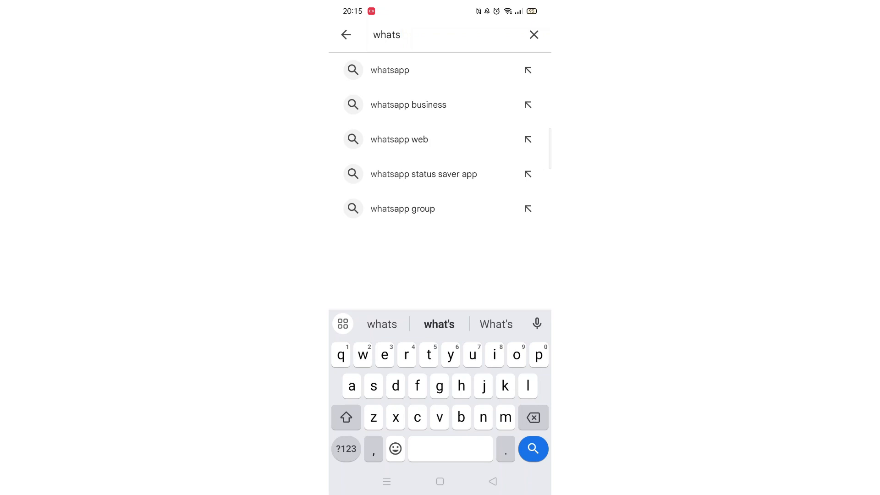
# Open the WhatsApp Business listing and browse down to its user reviews
pyautogui.click(408, 104)
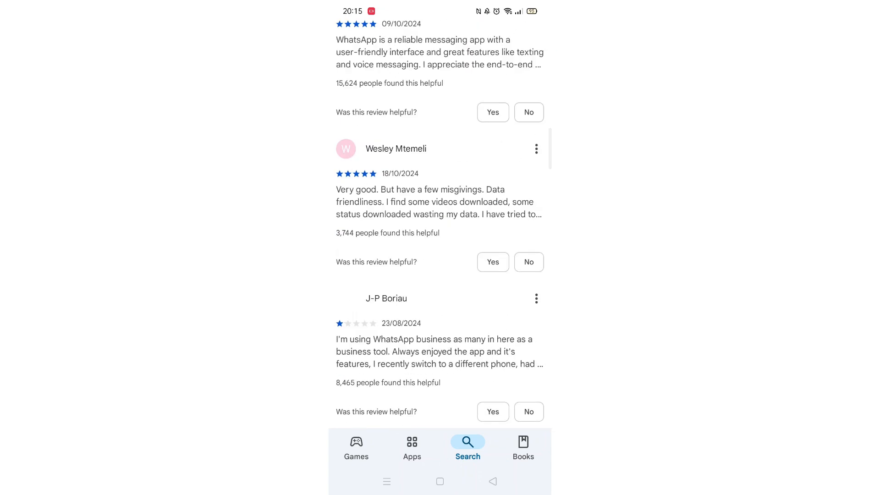
pyautogui.scroll(-3)
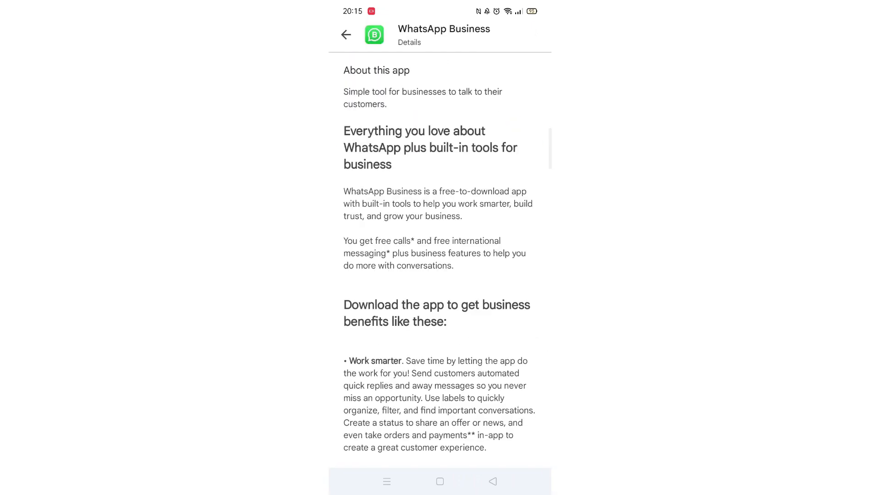
# Check the Compatibility info explaining WhatsApp Business works on this device, then dismiss it
pyautogui.scroll(-3)
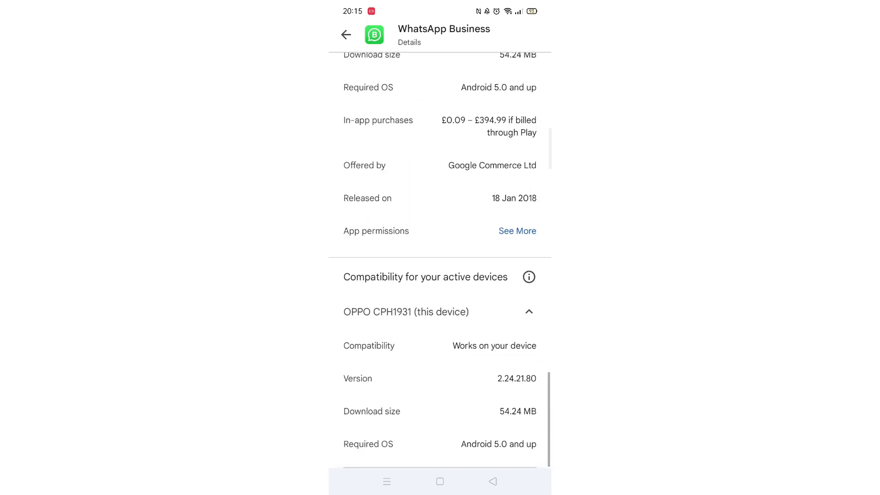
pyautogui.click(528, 277)
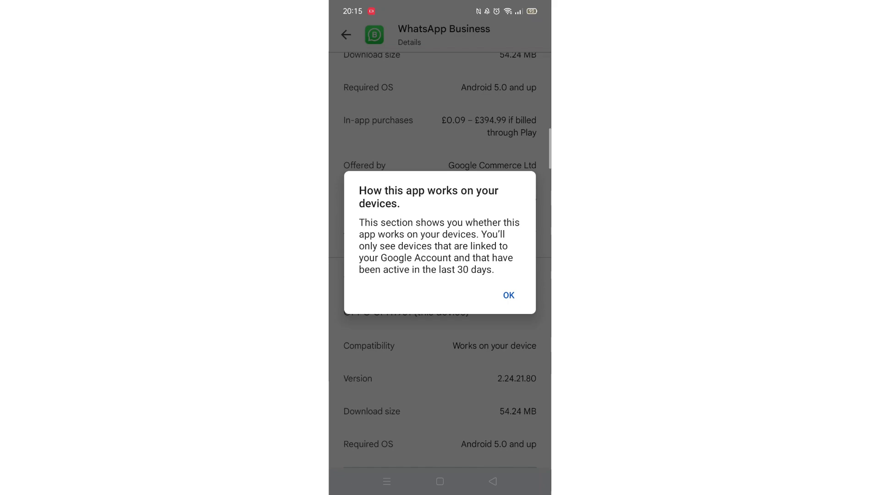
pyautogui.click(508, 295)
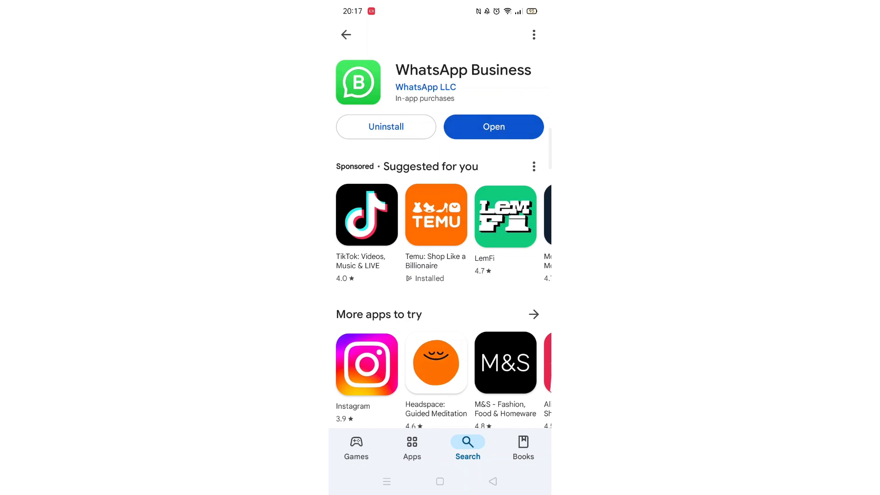
# Launch the newly installed WhatsApp Business to its splash screen
pyautogui.click(493, 126)
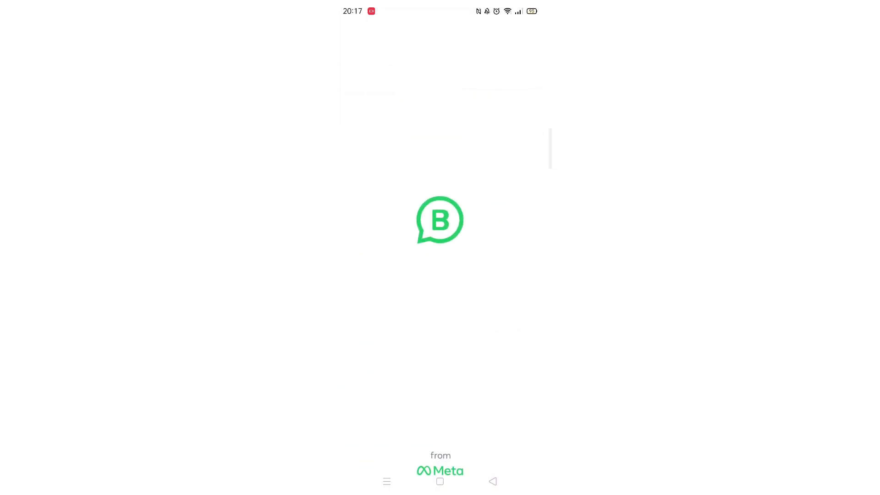